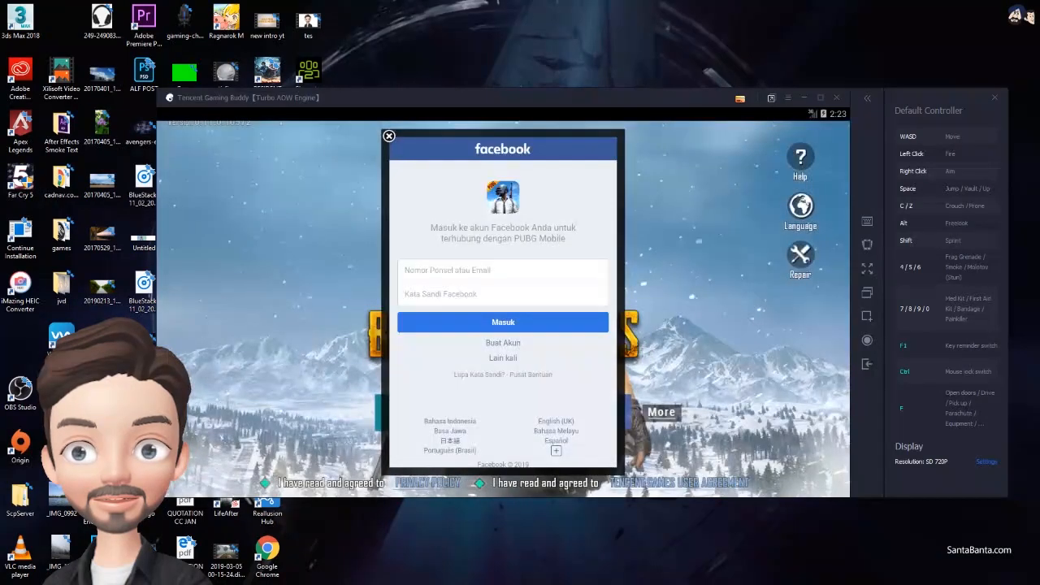
Step: Attempt the Facebook login to PUBG Mobile and dismiss the resulting network error notice
left_click(502, 322)
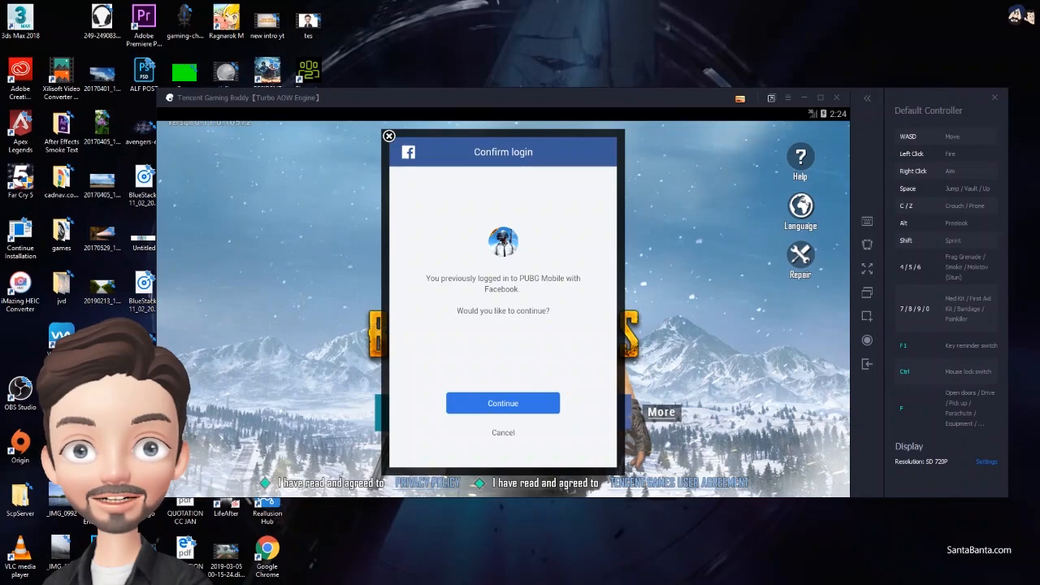
left_click(502, 403)
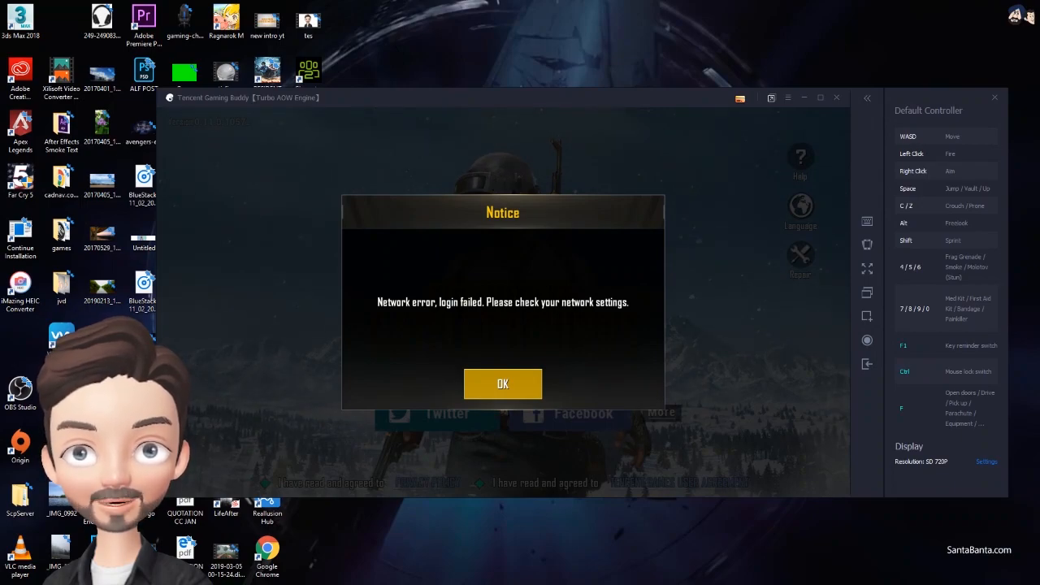
left_click(502, 383)
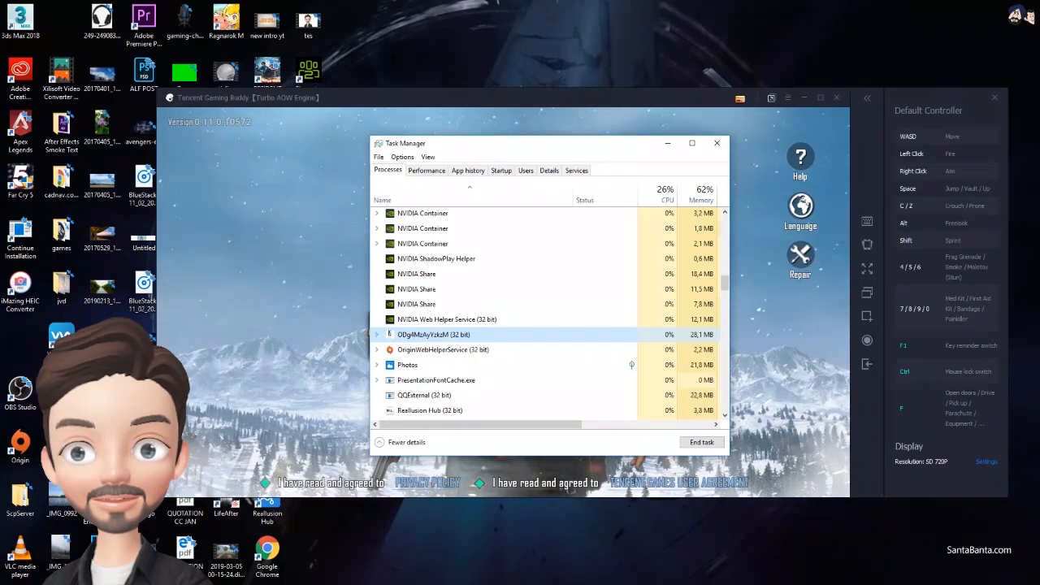
Step: Open the file location of the randomly named 32-bit process from Task Manager
right_click(430, 334)
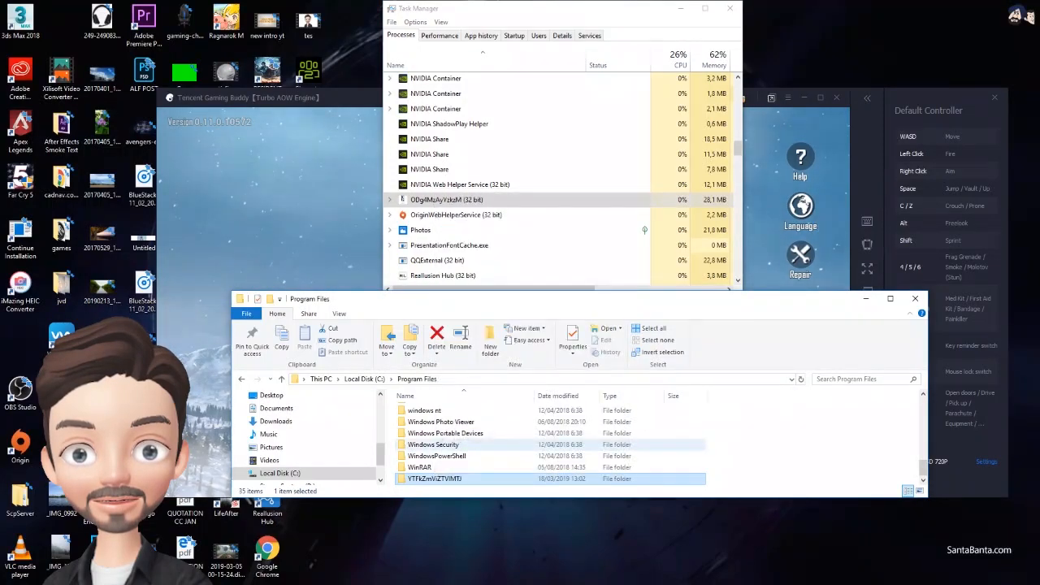
Step: End the suspicious process in Task Manager and delete its randomly named Program Files folder
left_click(436, 337)
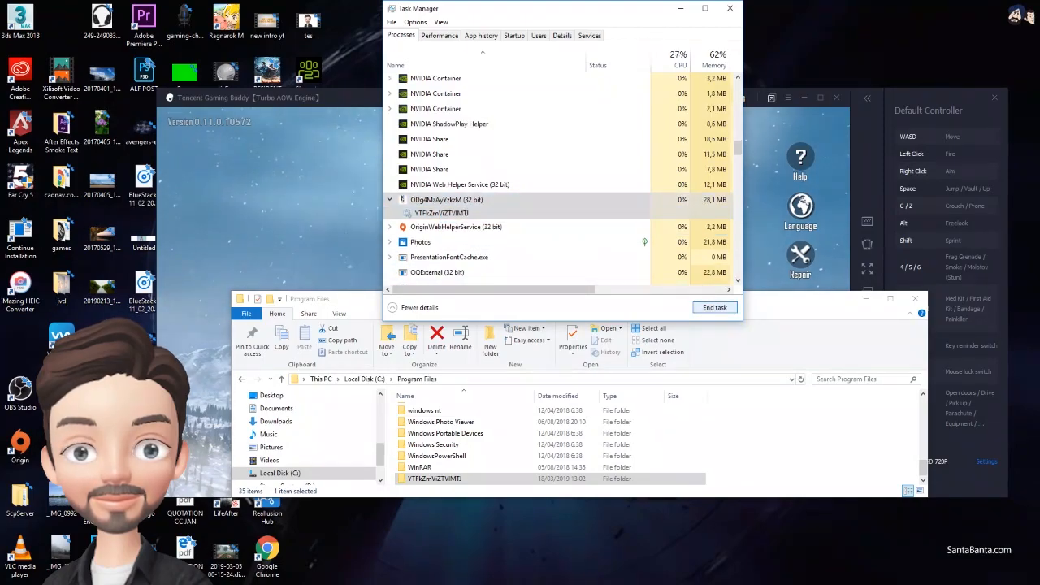
left_click(713, 307)
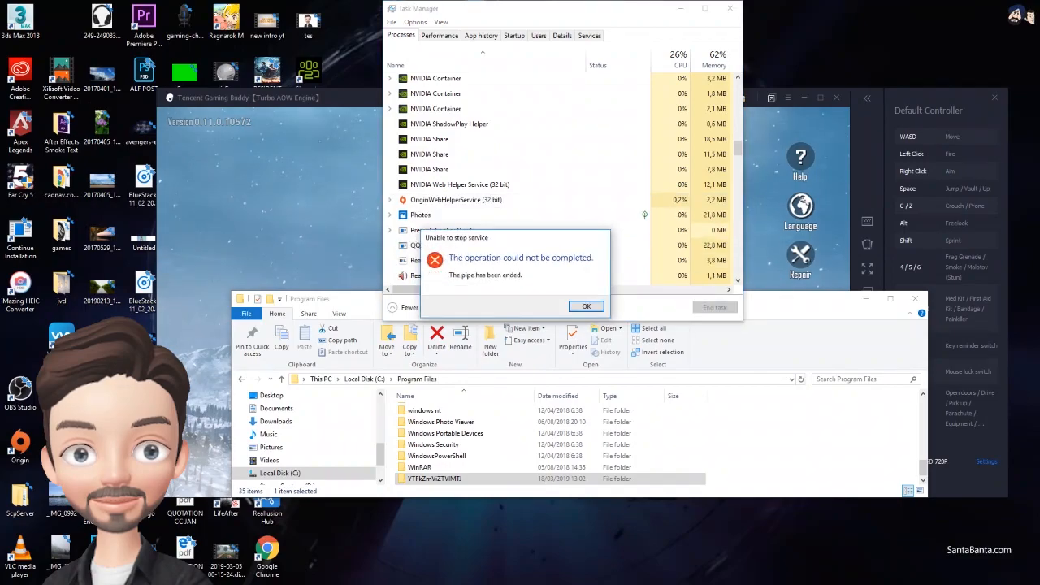
right_click(435, 478)
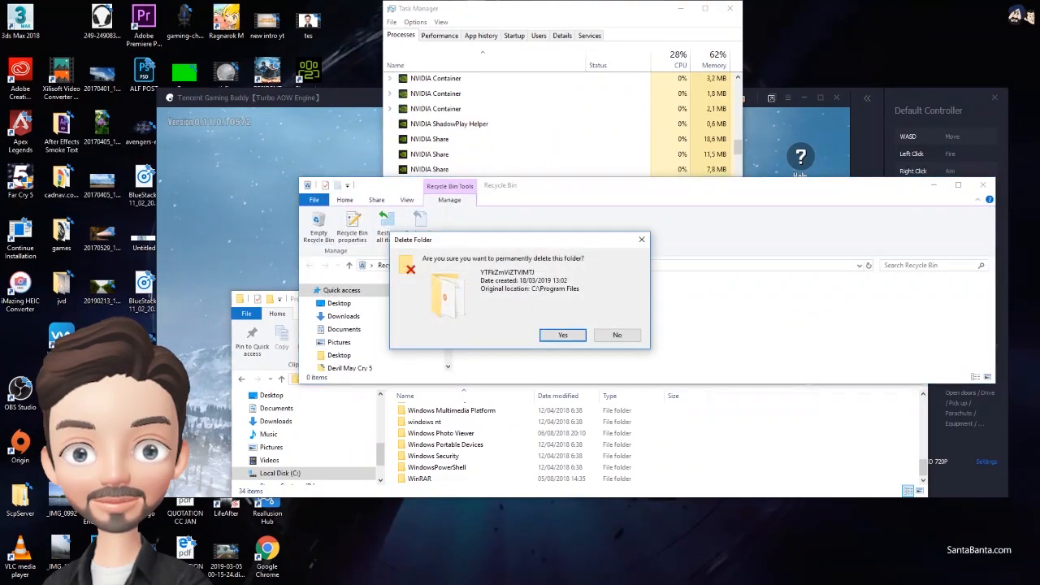
Step: Confirm permanently deleting the suspicious folder from the Recycle Bin
left_click(562, 334)
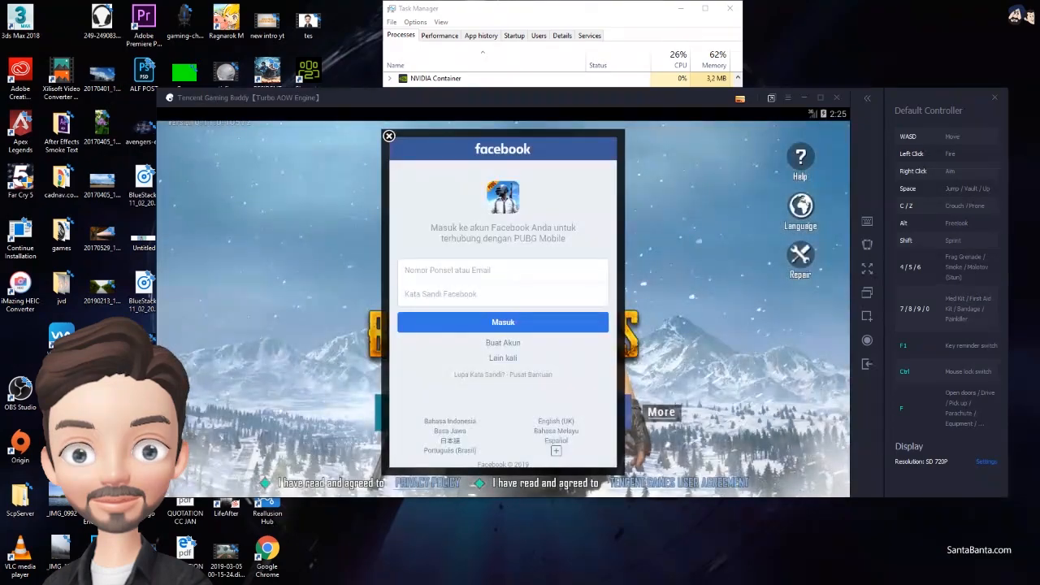
Step: Log in with Masuk and continue as the previously used Facebook account
left_click(502, 322)
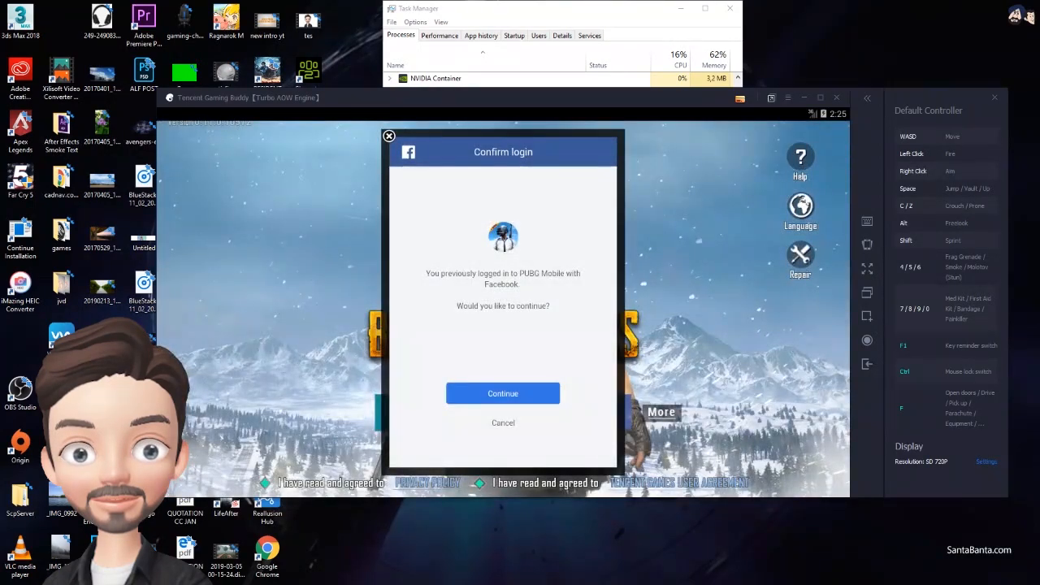
left_click(502, 393)
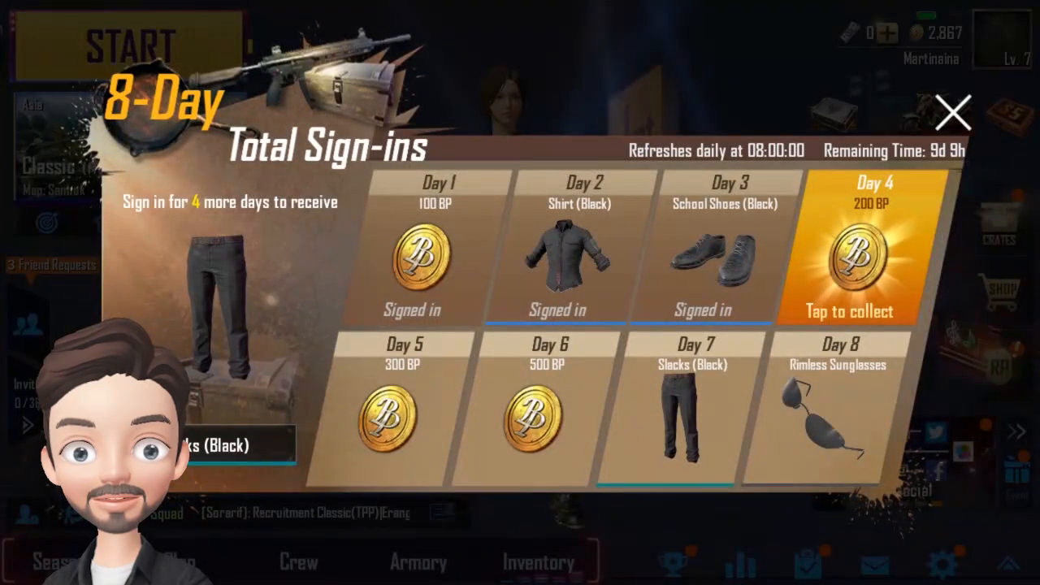
Step: Close the 8-Day Total Sign-ins rewards panel with its top-right X
left_click(952, 112)
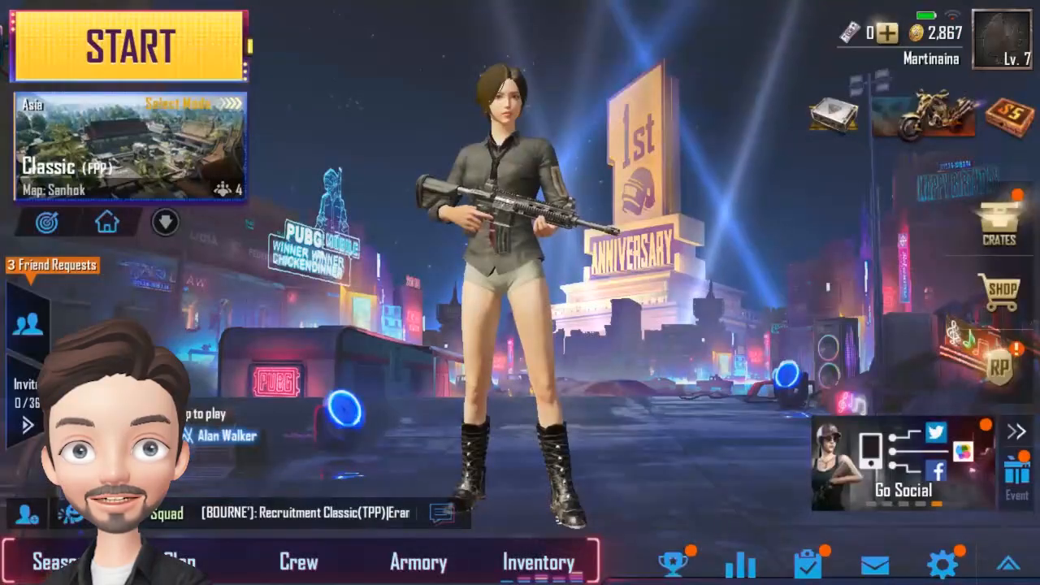